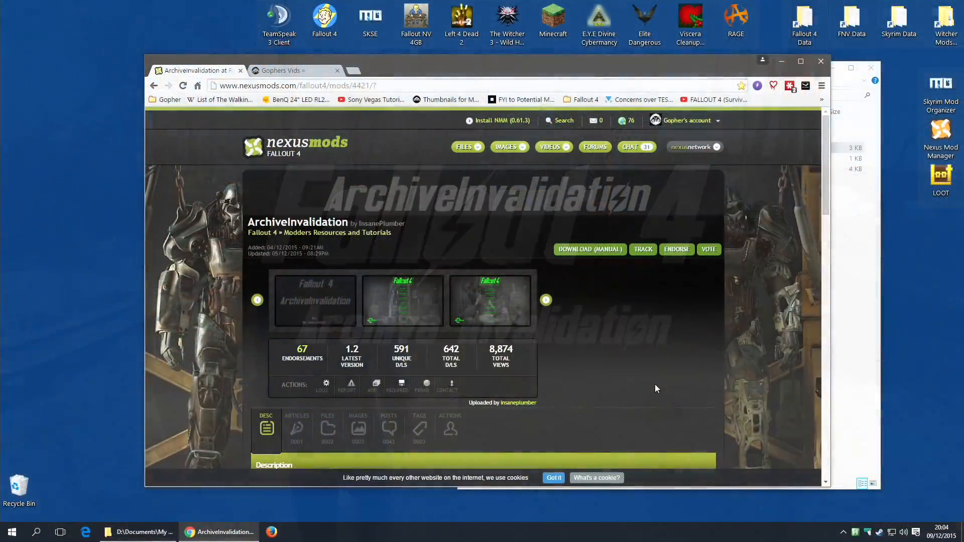
# - Highlight the guide's folder list and the bInvalidateOlderFiles=1 instruction line on the mod page
pyautogui.scroll(-3)
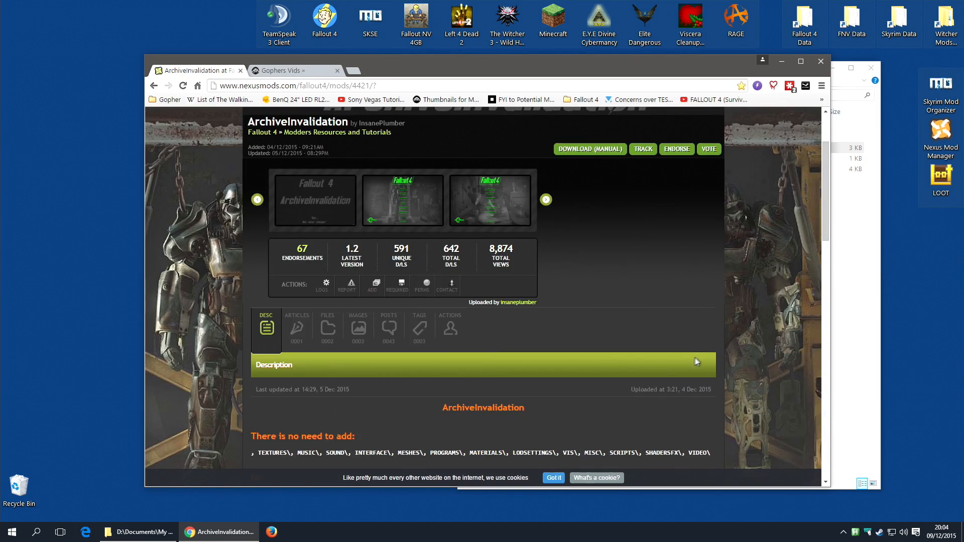
pyautogui.scroll(-3)
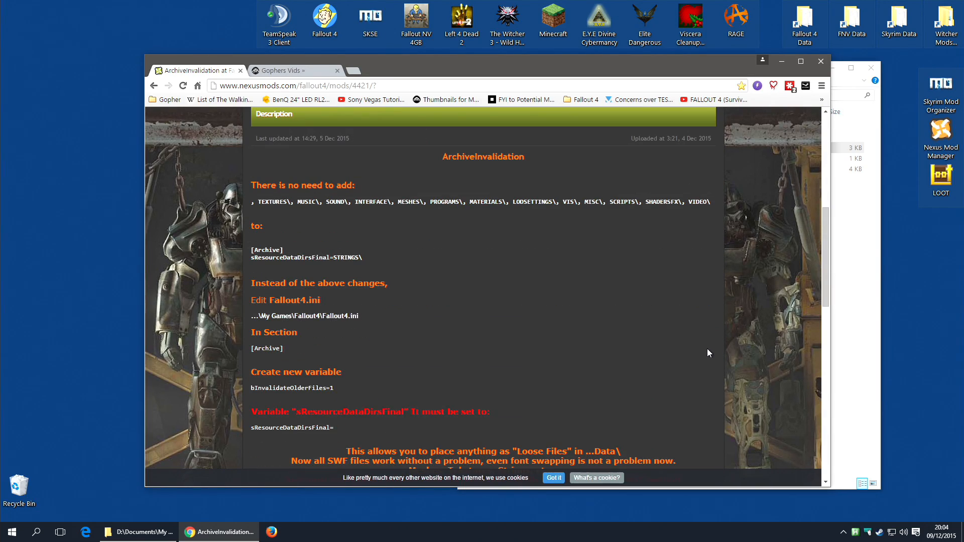
pyautogui.moveTo(703, 341)
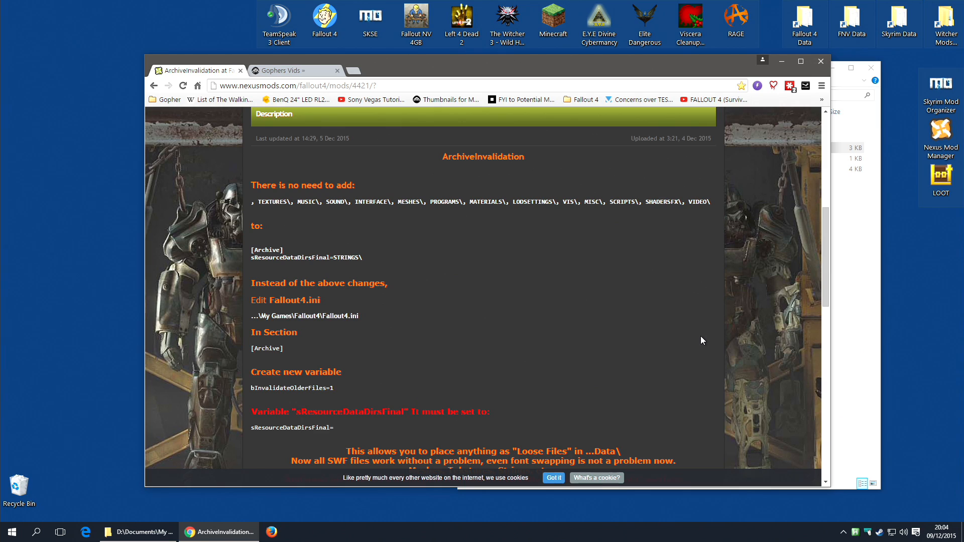
pyautogui.moveTo(245, 197)
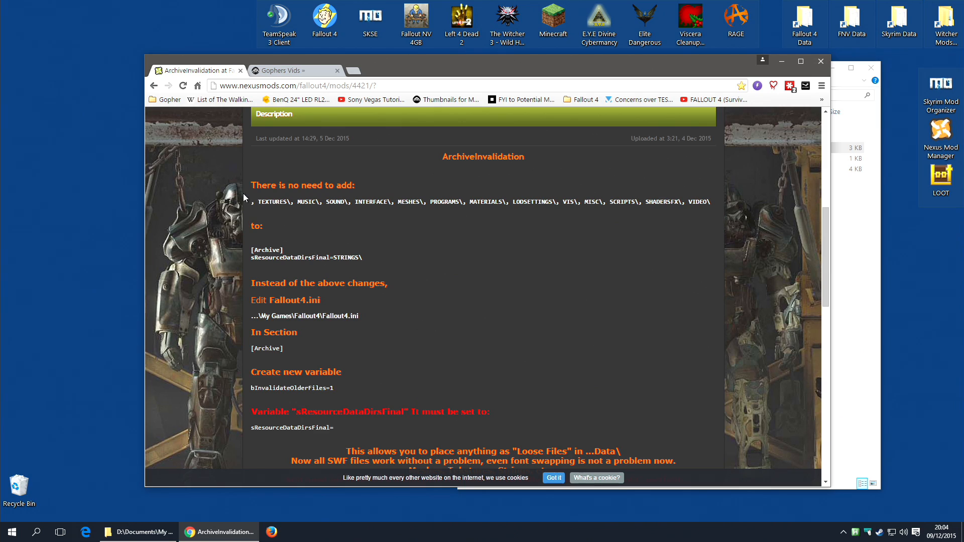
pyautogui.moveTo(252, 203)
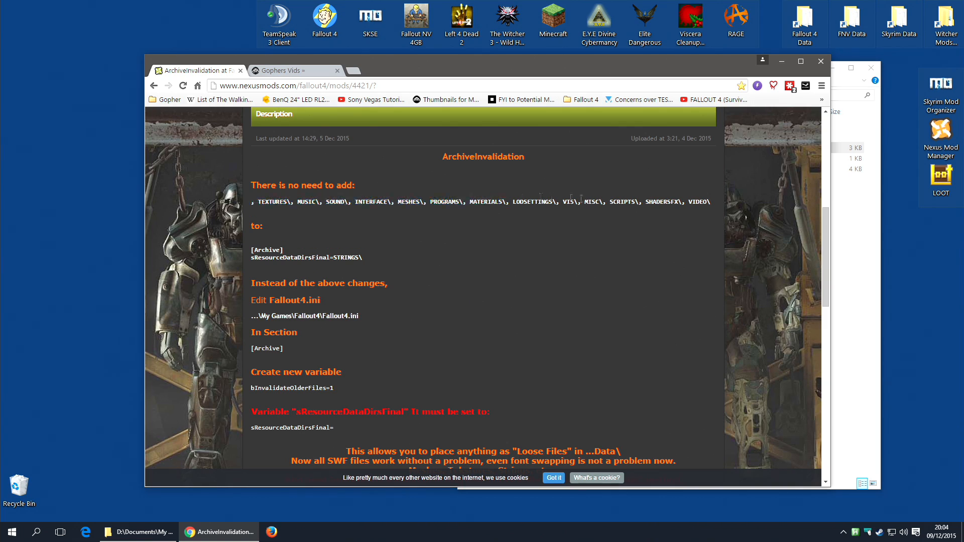
pyautogui.moveTo(252, 202); pyautogui.dragTo(707, 201)
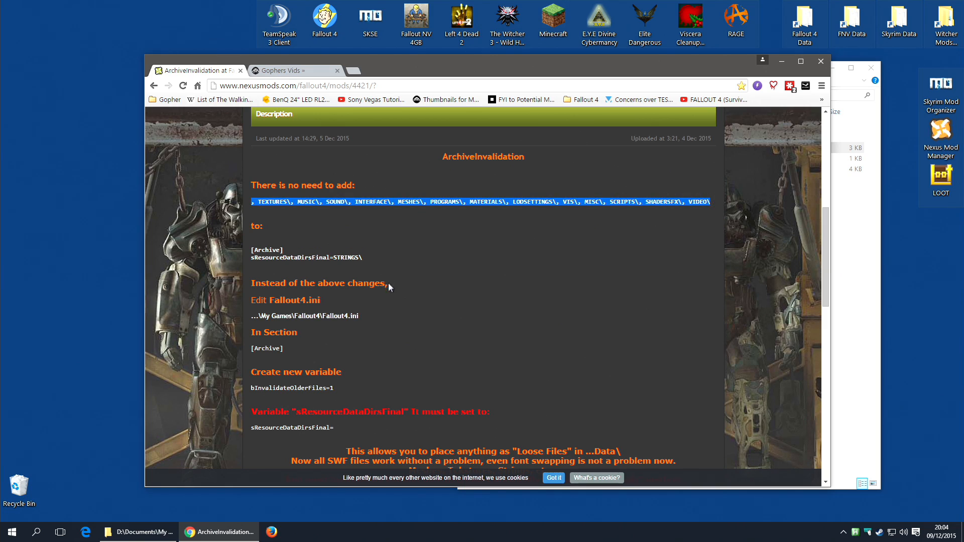
pyautogui.moveTo(606, 267)
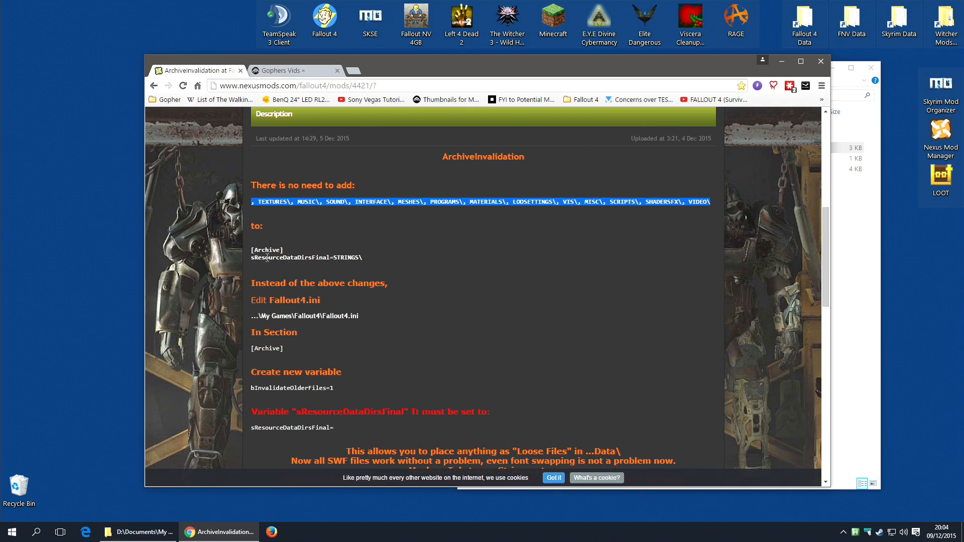
pyautogui.moveTo(333, 399)
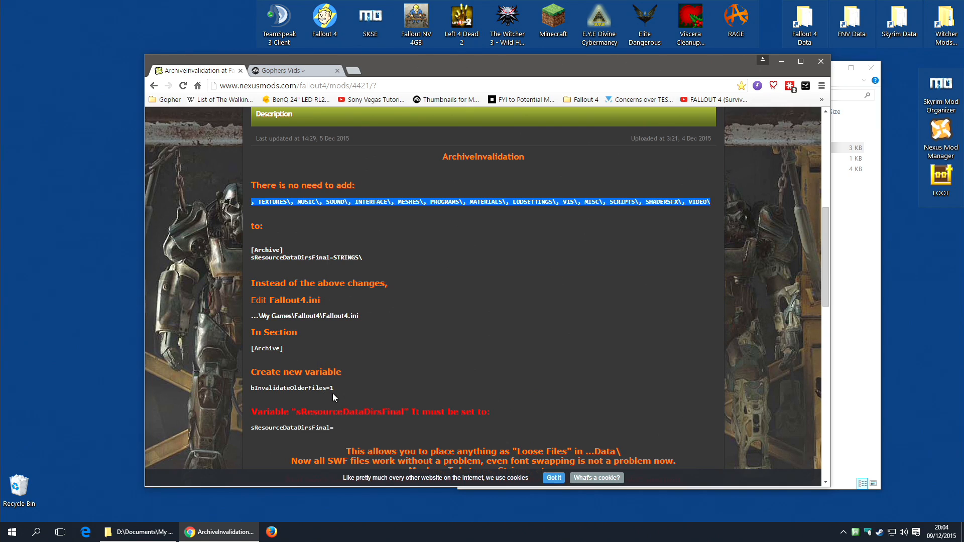
pyautogui.doubleClick(292, 387)
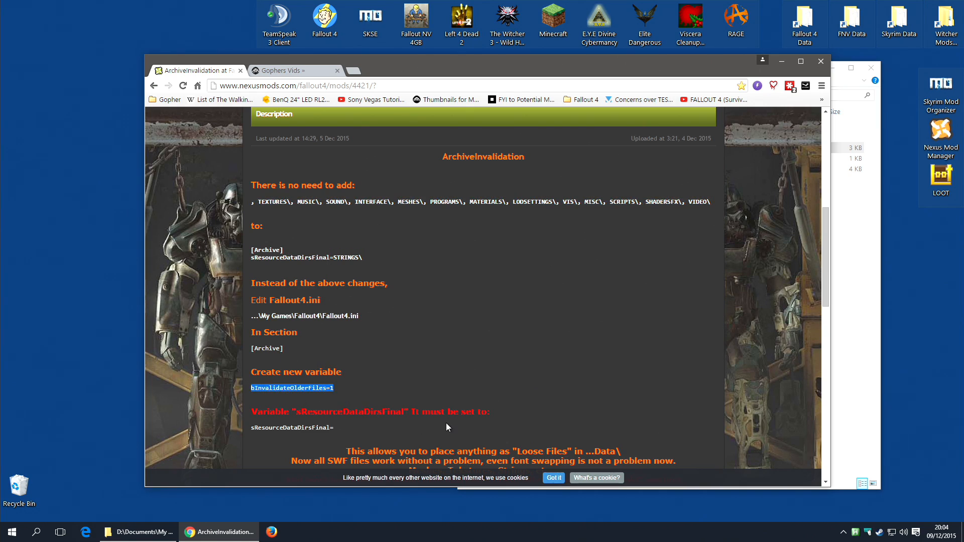
pyautogui.moveTo(356, 355)
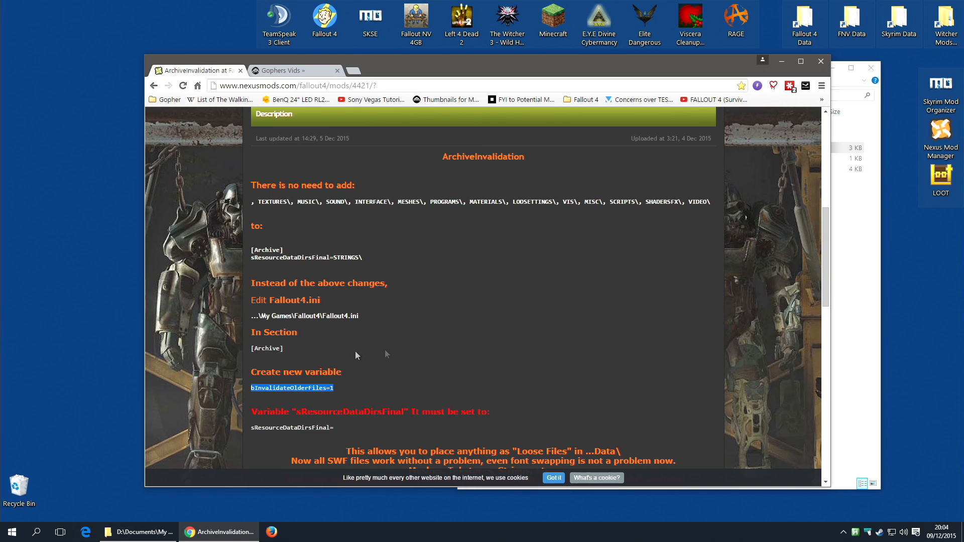
# - Minimize the browser and open Fallout4.ini from Documents\My Games\Fallout4
pyautogui.click(122, 532)
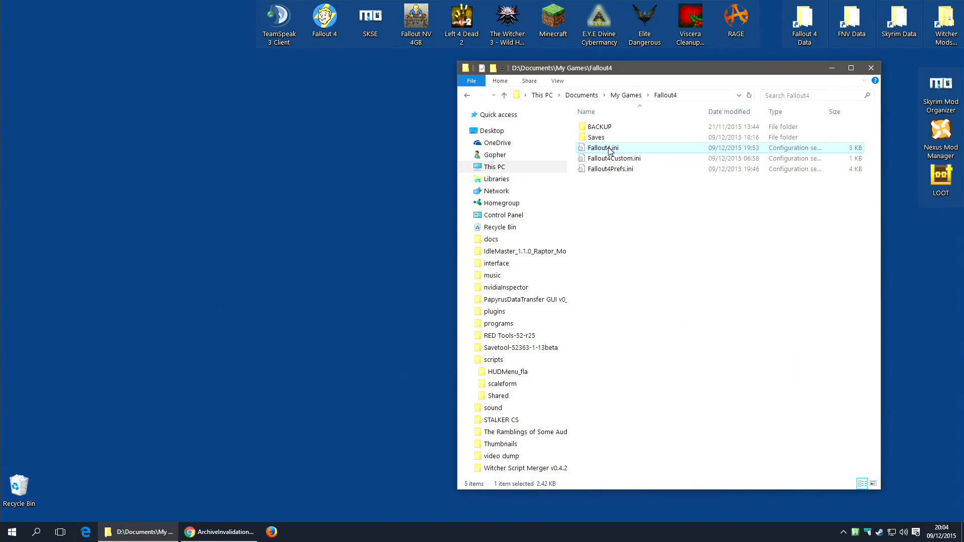
pyautogui.doubleClick(602, 148)
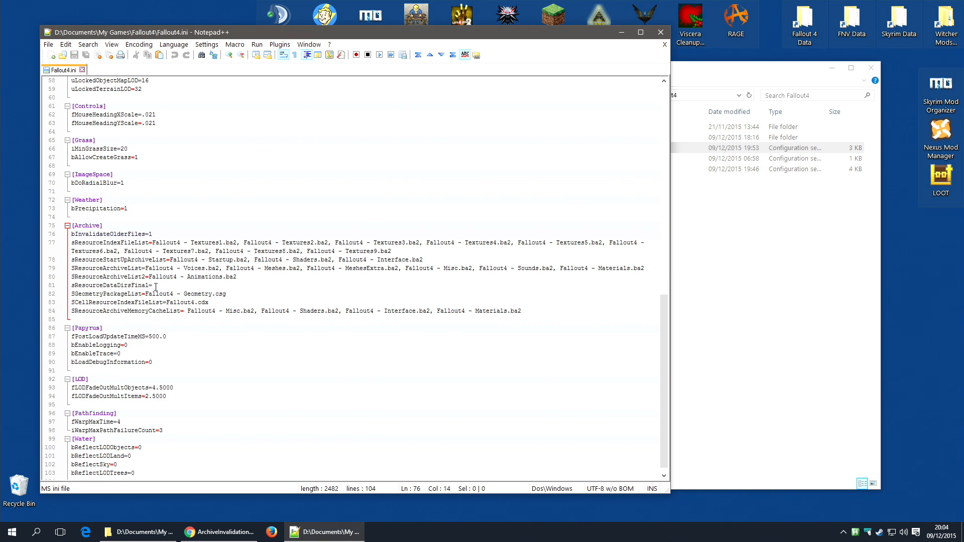
# - Confirm [Archive] holds bInvalidateOlderFiles=1 and empty sResourceDataDirsFinal=, then close Fallout4.ini
pyautogui.click(167, 285)
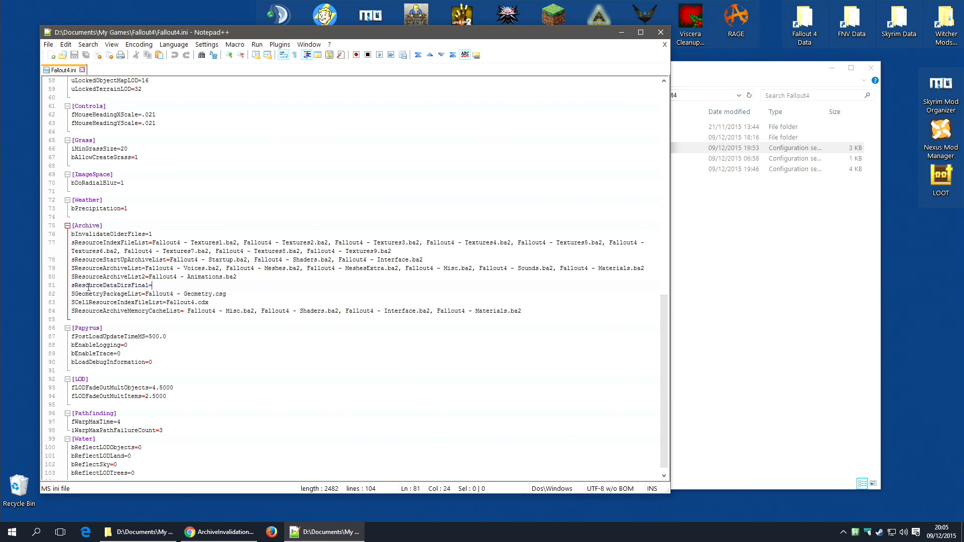
pyautogui.moveTo(330, 288)
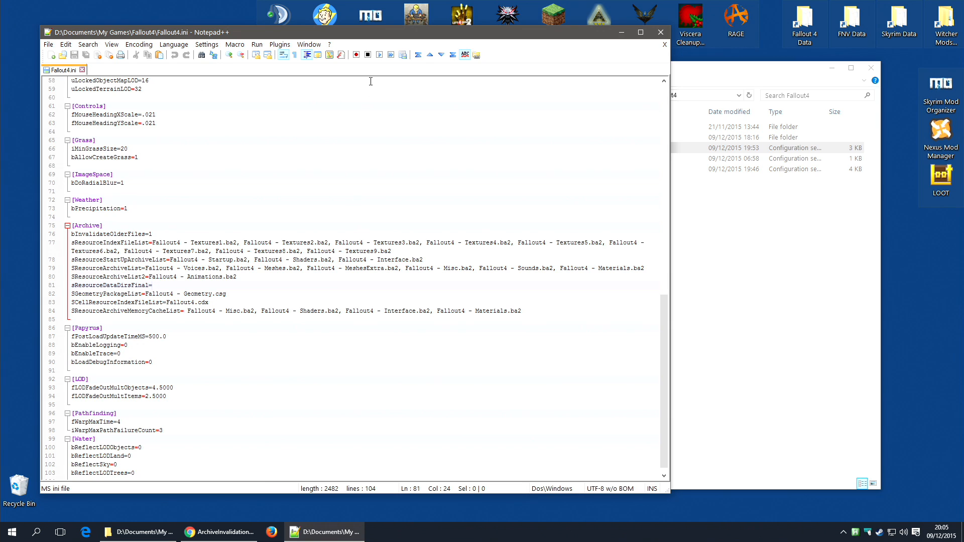
pyautogui.moveTo(659, 32)
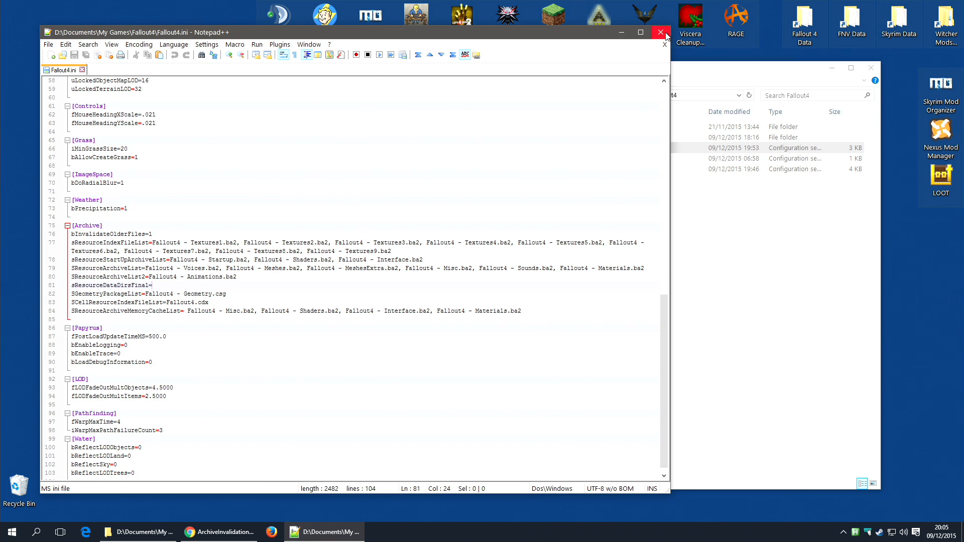
pyautogui.click(658, 32)
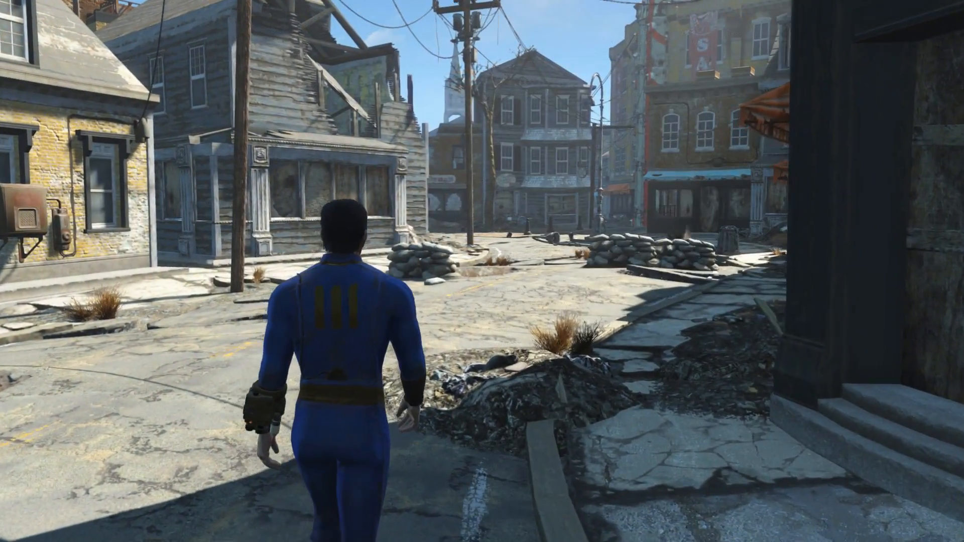
# - Walk the Vault-suited character forward down the ruined street toward the sandbags
pyautogui.press('w')
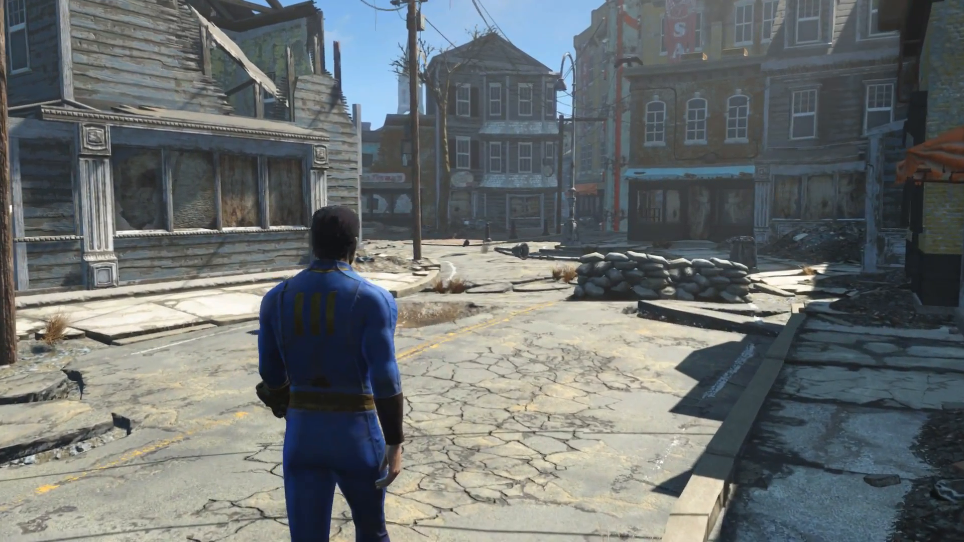
pyautogui.press('w')
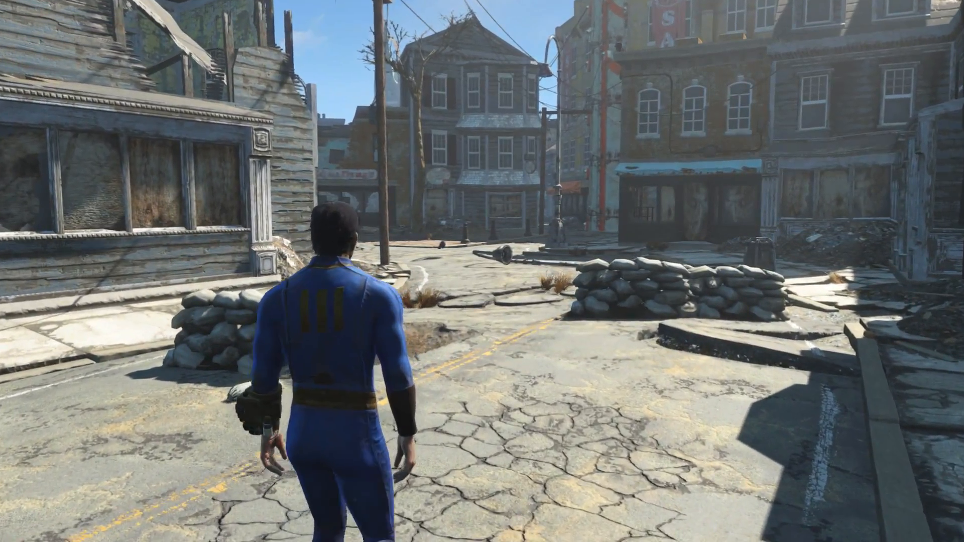